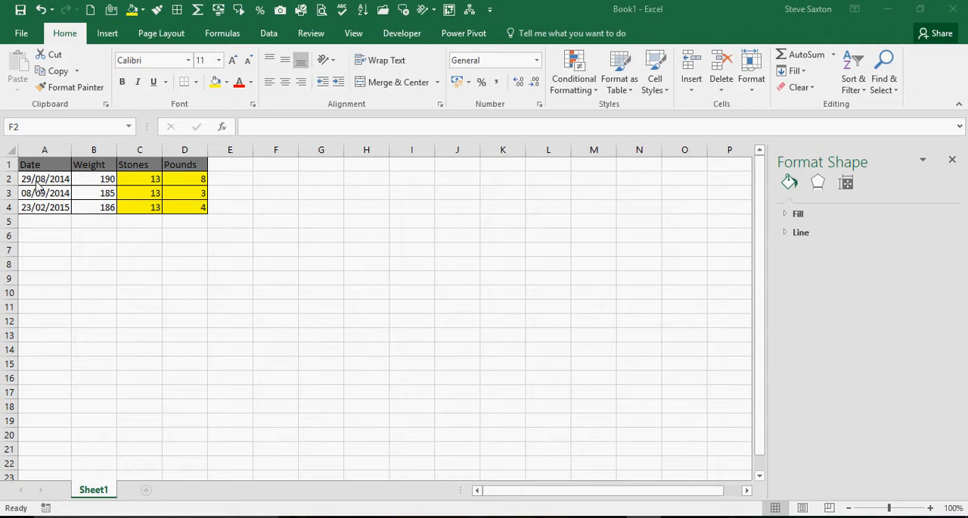
Step: Check the ROUNDDOWN stones formula and test it with a weight of 1 in B2
{"action": "left_click", "coordinate": [276, 178]}
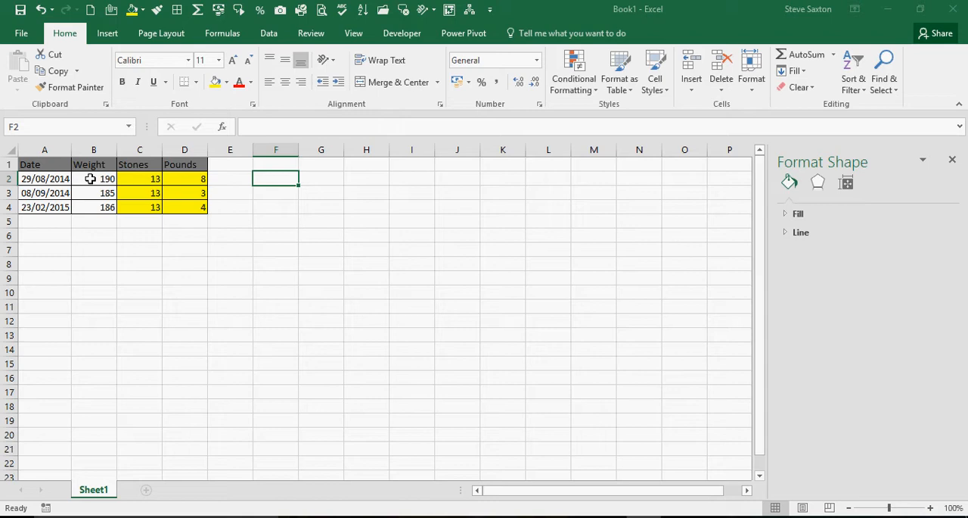
{"action": "left_click", "coordinate": [139, 179]}
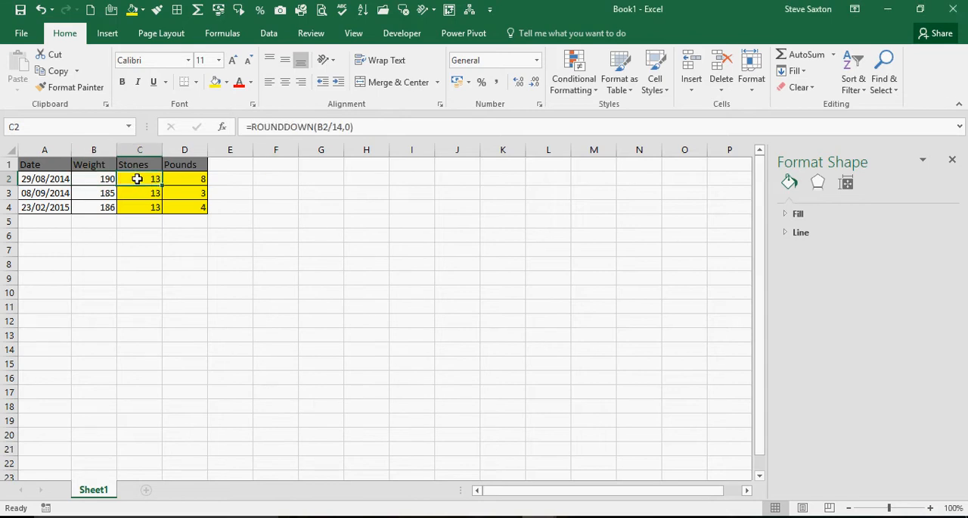
{"action": "left_click", "coordinate": [94, 179]}
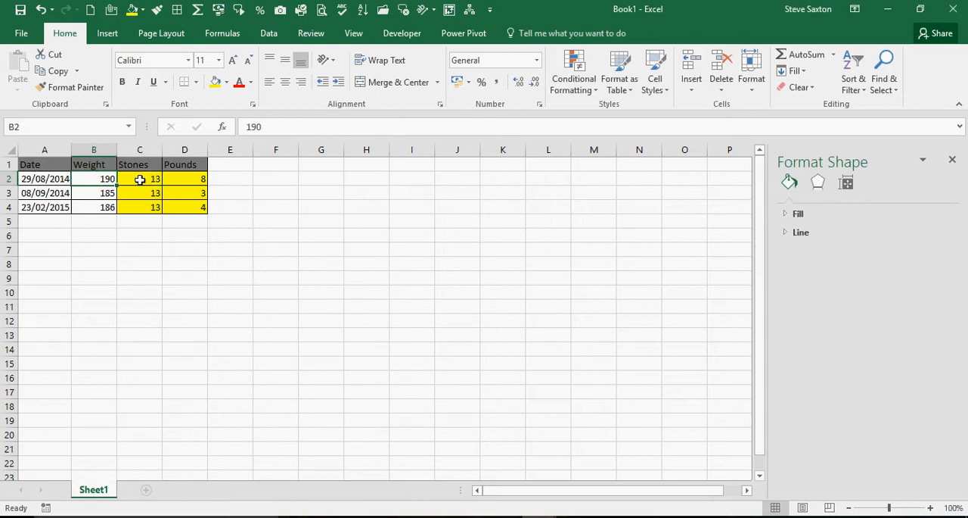
{"action": "left_click", "coordinate": [140, 179]}
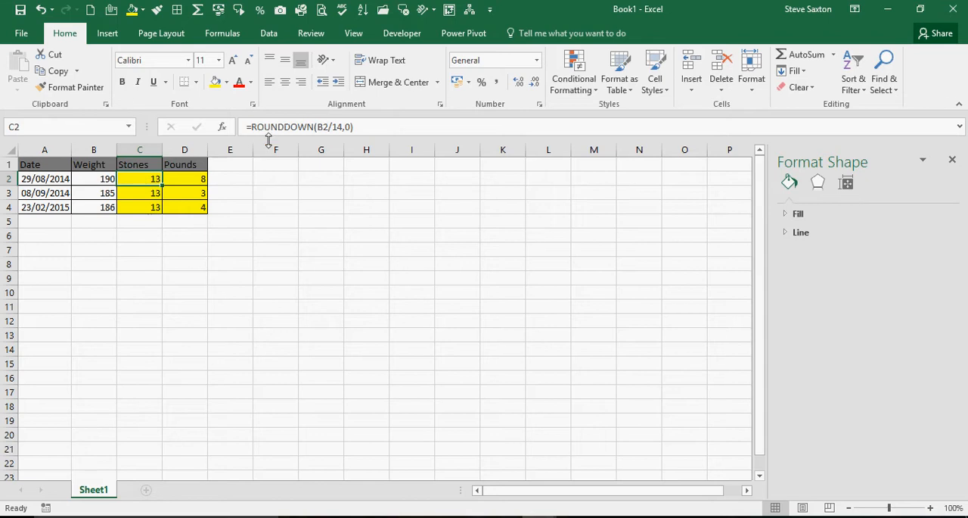
{"action": "mouse_move", "coordinate": [324, 127]}
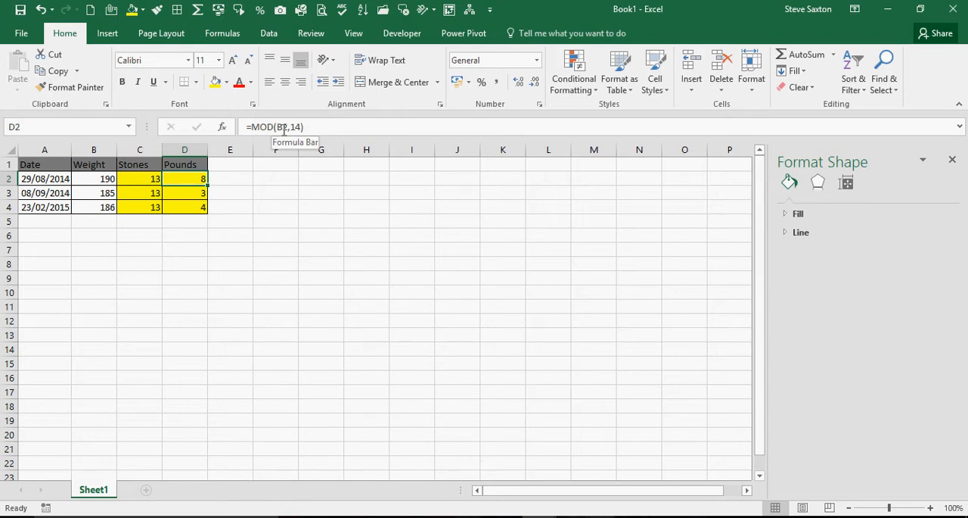
{"action": "left_click", "coordinate": [94, 179]}
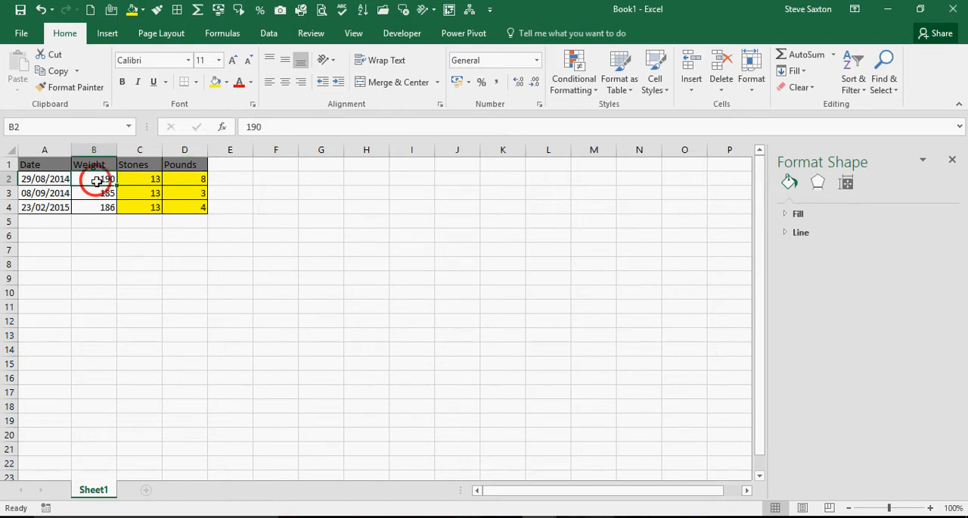
{"action": "type", "text": "156"}
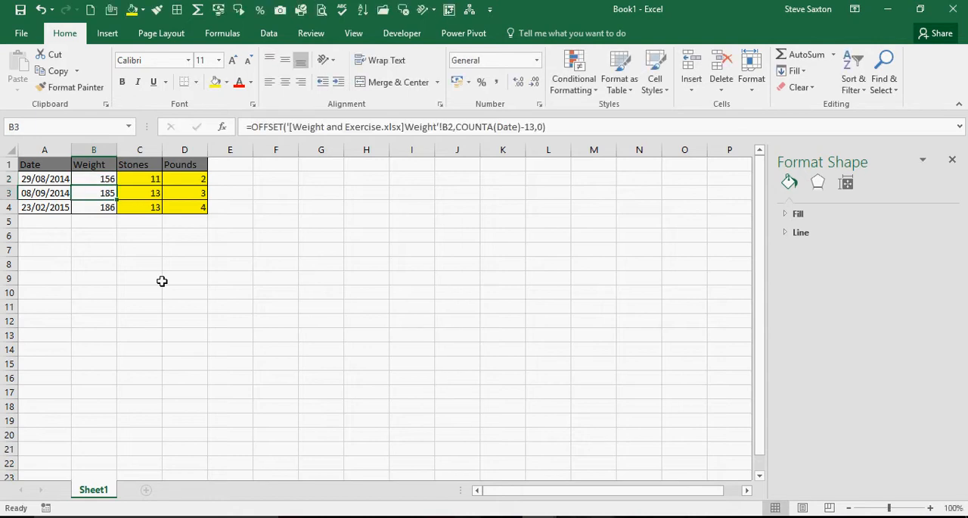
{"action": "left_click", "coordinate": [185, 178]}
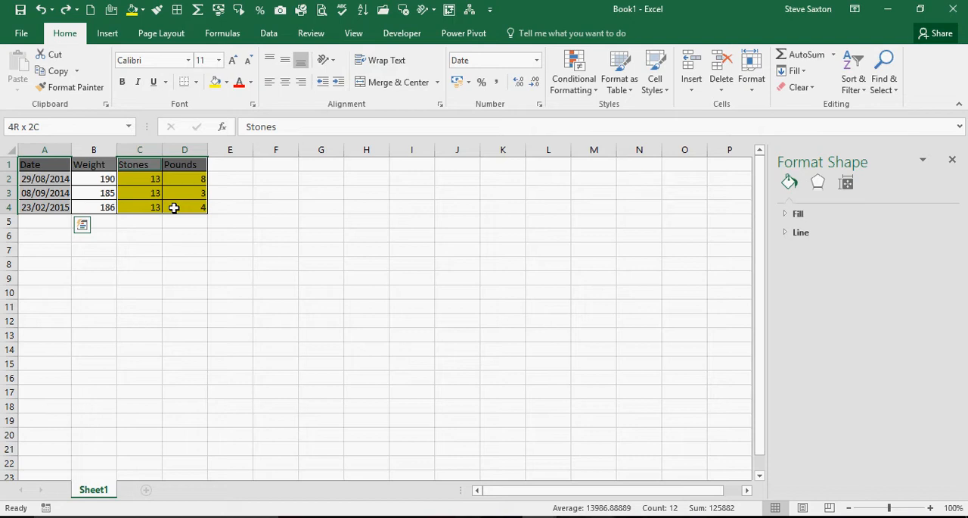
Step: Insert a 2-D Stacked Column chart of the Stones and Pounds data
{"action": "left_click", "coordinate": [107, 33]}
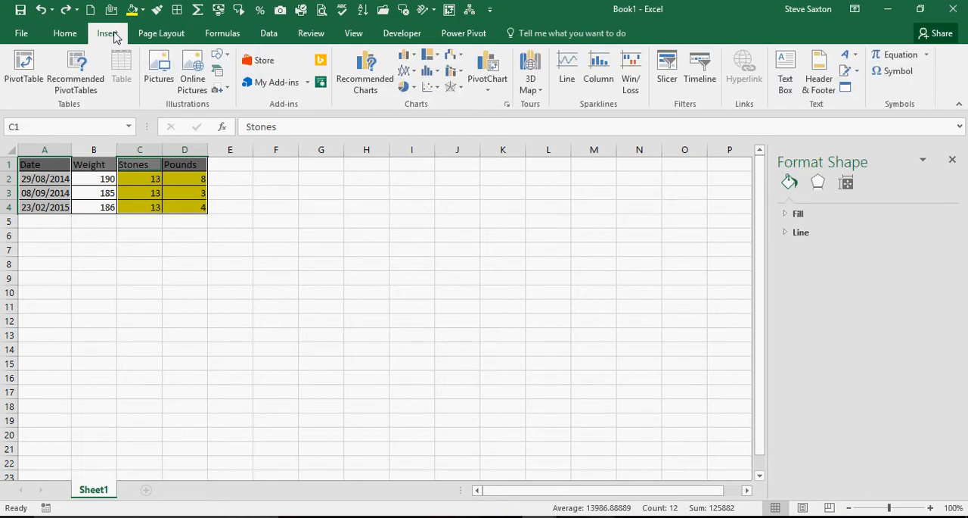
{"action": "left_click", "coordinate": [407, 59]}
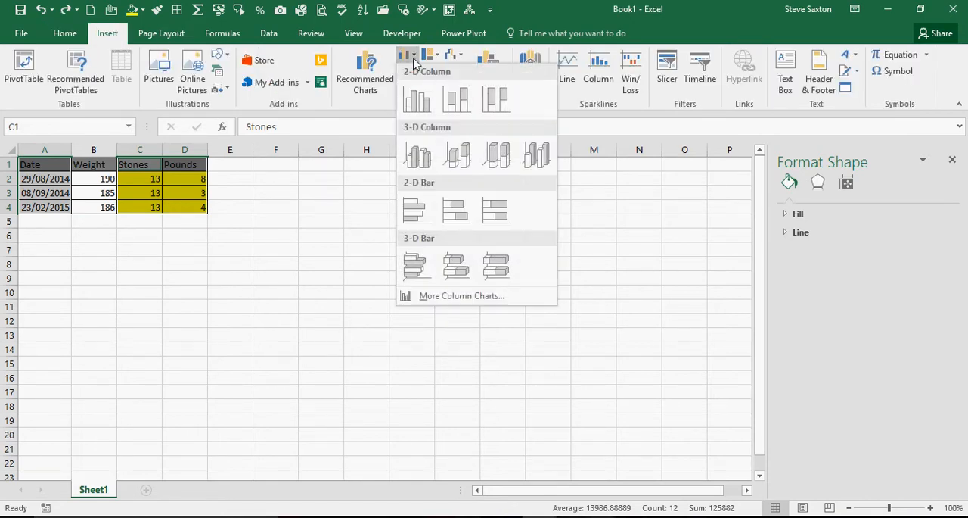
{"action": "left_click", "coordinate": [457, 100]}
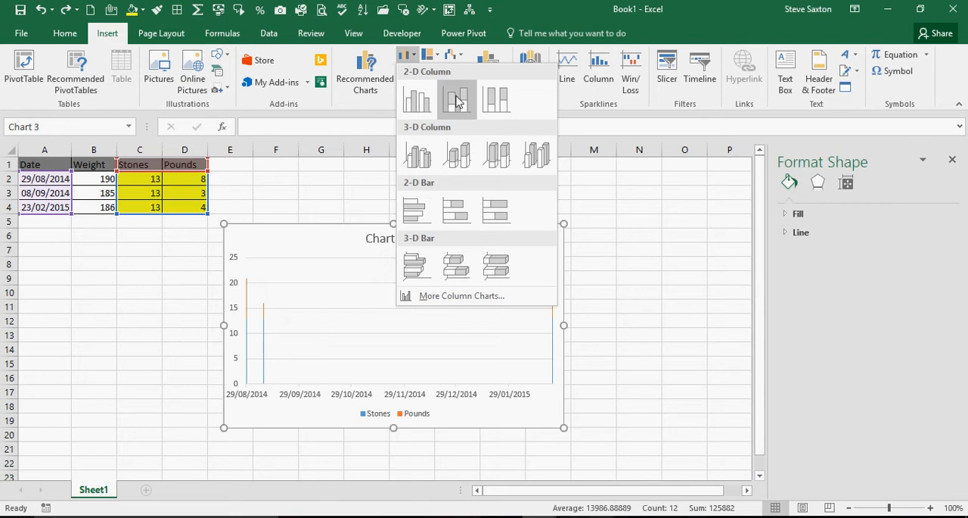
{"action": "mouse_move", "coordinate": [457, 100]}
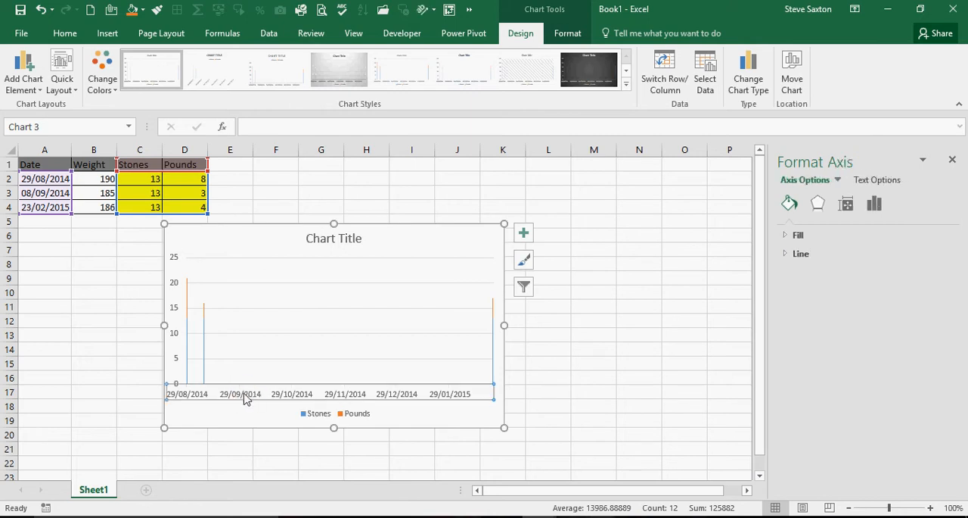
Step: Set the horizontal axis type to Text axis so only the three dates show
{"action": "left_click", "coordinate": [875, 202]}
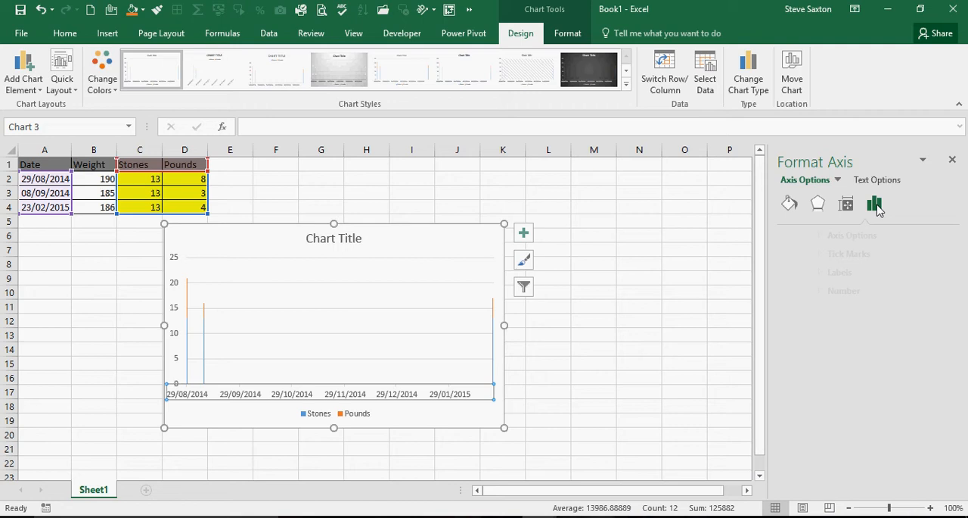
{"action": "left_click", "coordinate": [817, 234]}
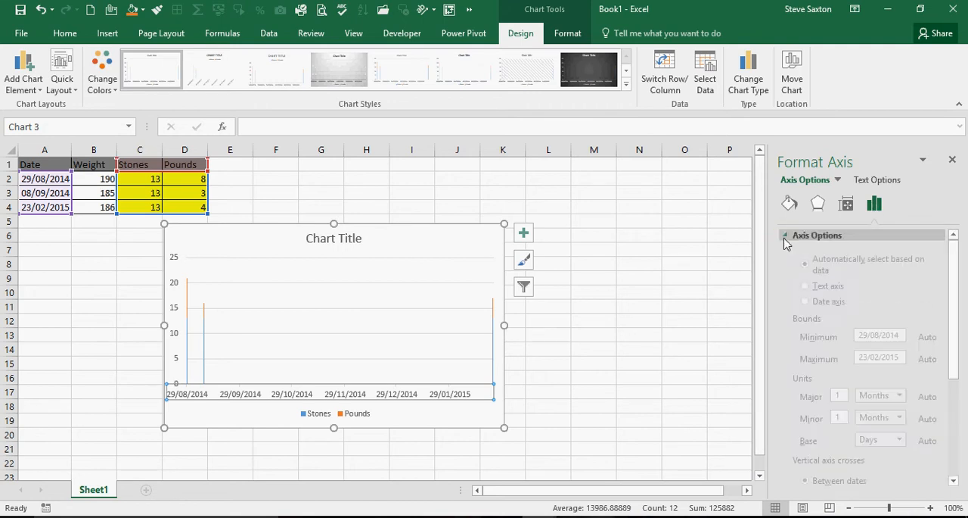
{"action": "left_click", "coordinate": [805, 298]}
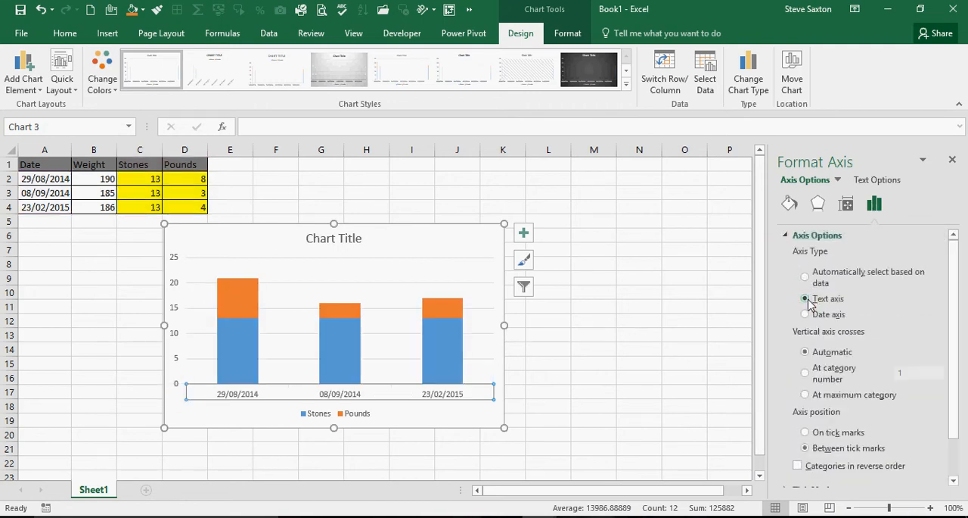
{"action": "left_click", "coordinate": [805, 298]}
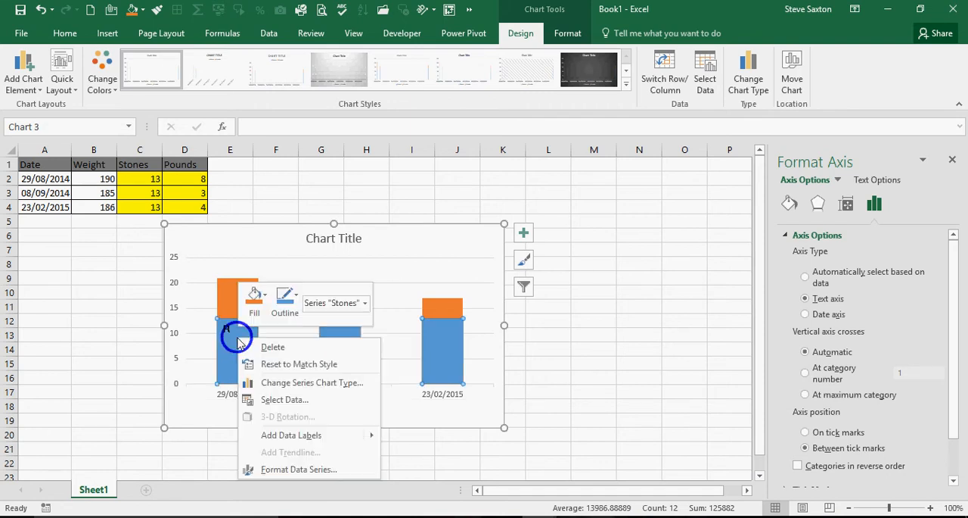
{"action": "mouse_move", "coordinate": [290, 434]}
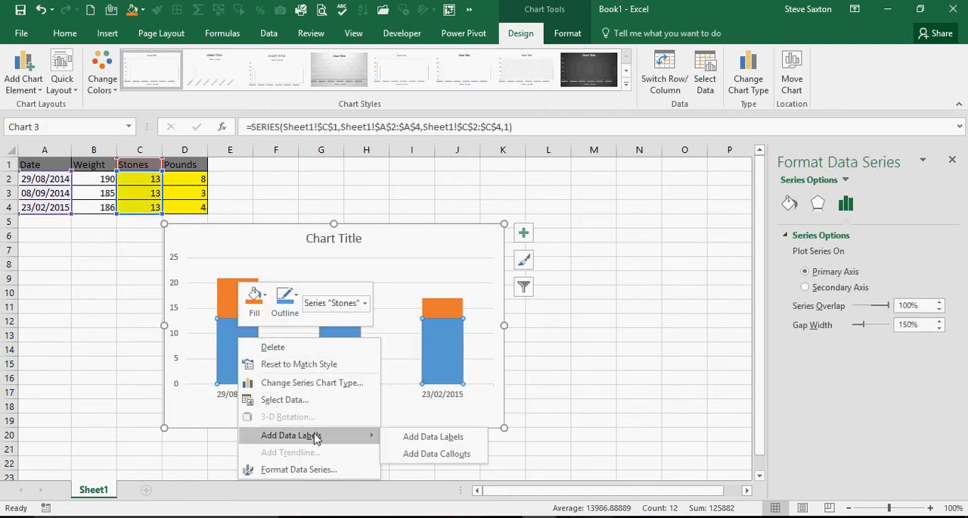
Step: Add data labels showing the values on the Stones and Pounds series
{"action": "left_click", "coordinate": [433, 436]}
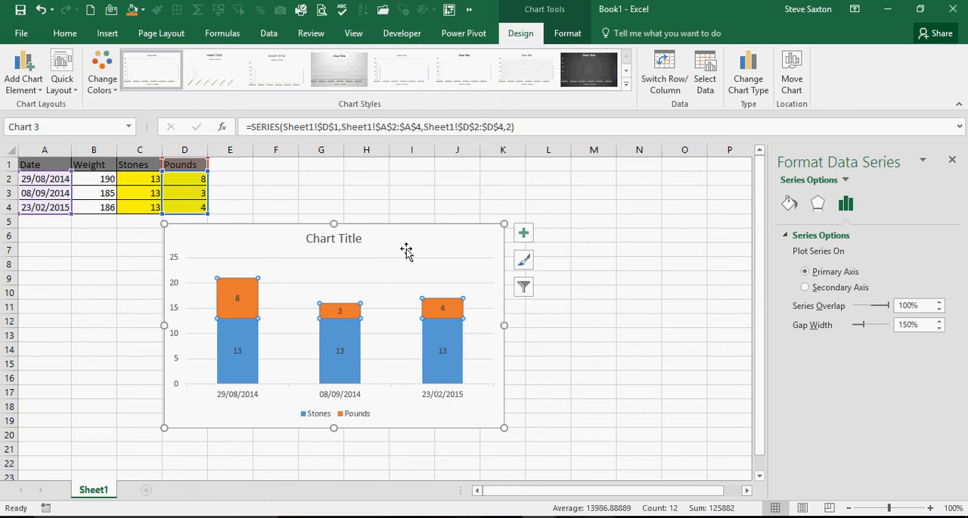
Step: Move the chart to column A and widen it out to column P
{"action": "left_click_drag", "start_coordinate": [406, 250], "coordinate": [321, 233]}
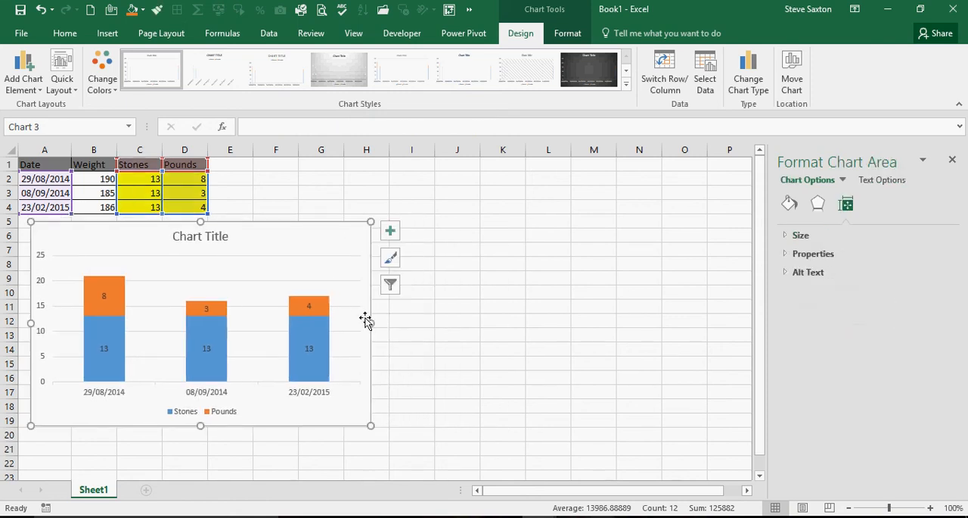
{"action": "left_click_drag", "start_coordinate": [371, 321], "coordinate": [717, 321]}
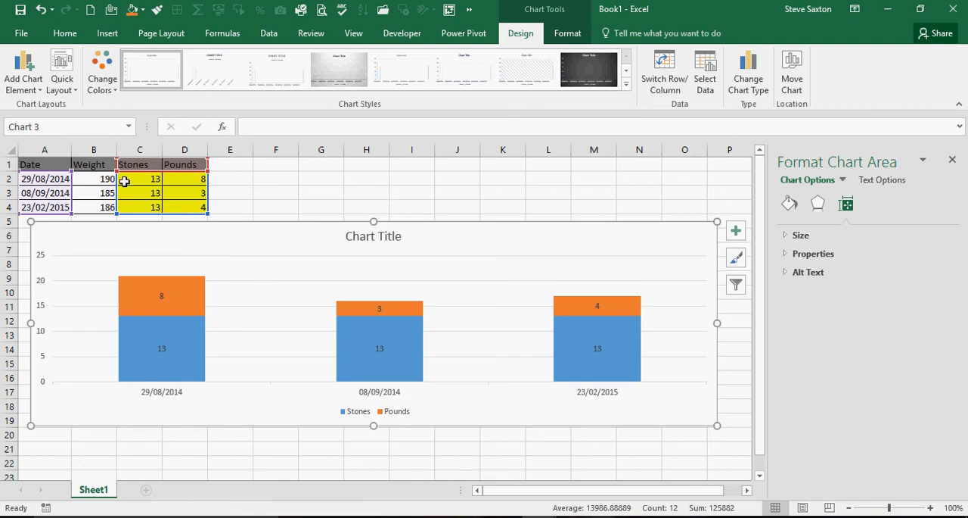
{"action": "mouse_move", "coordinate": [136, 188]}
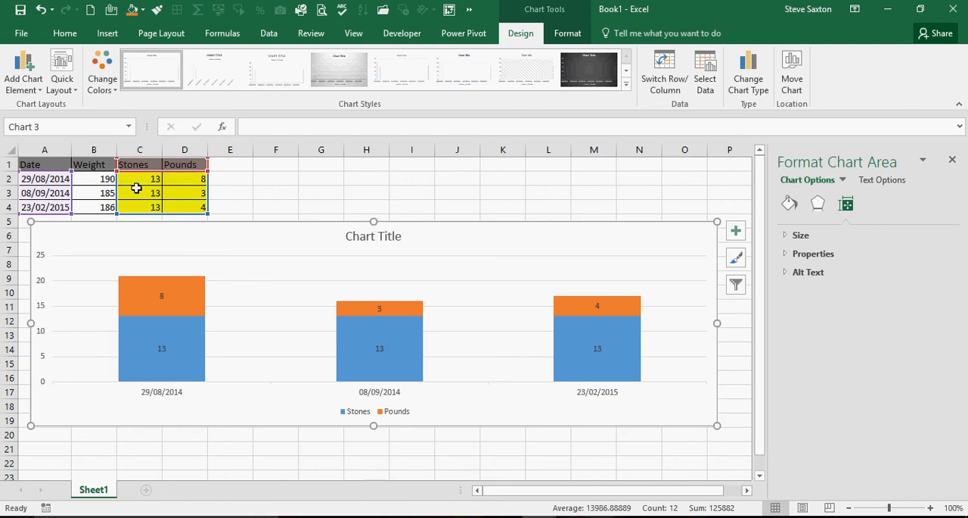
{"action": "mouse_move", "coordinate": [176, 190]}
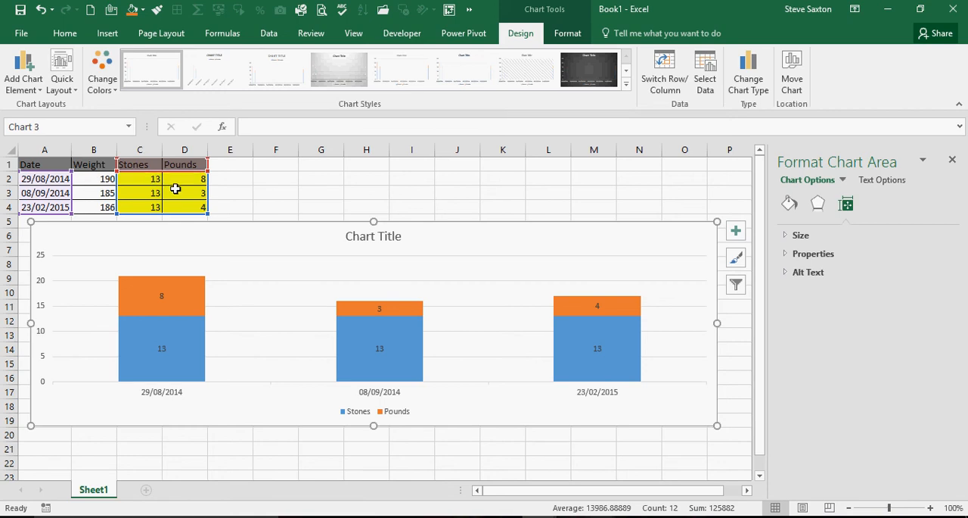